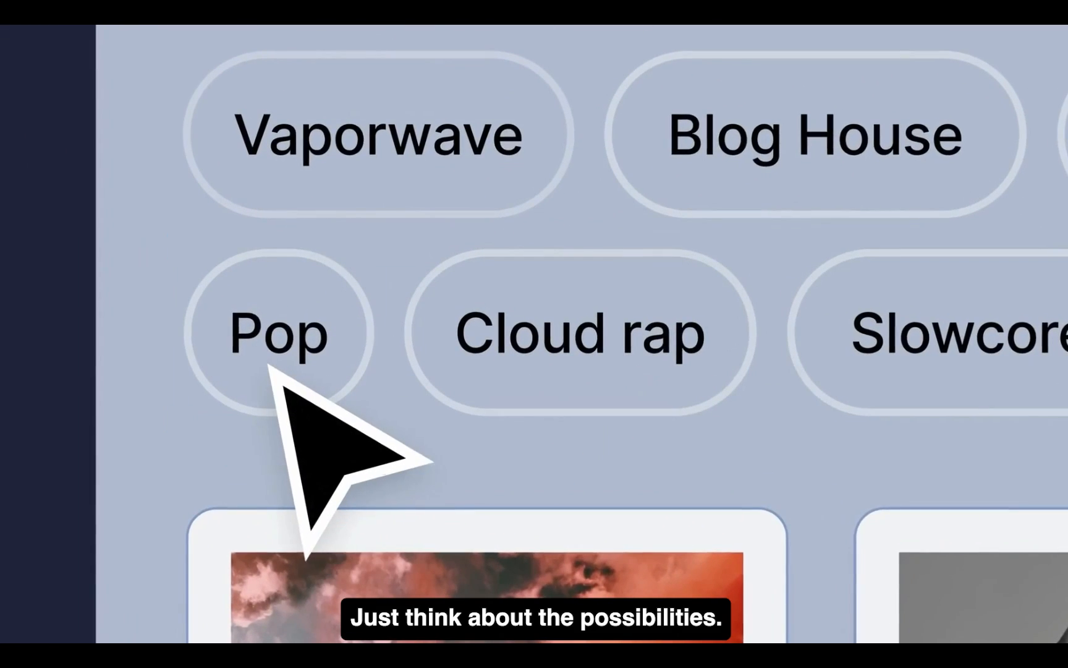
- Narrow the services frame to about 821 wide to test whether cards wrap
left_click(278, 332)
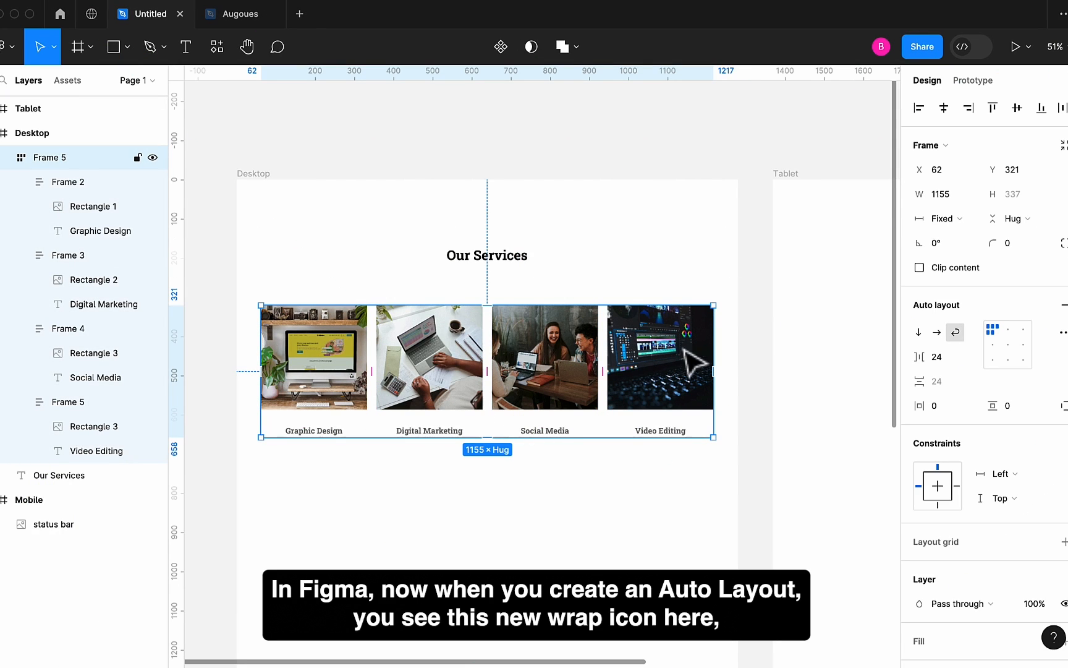
mouse_move(954, 332)
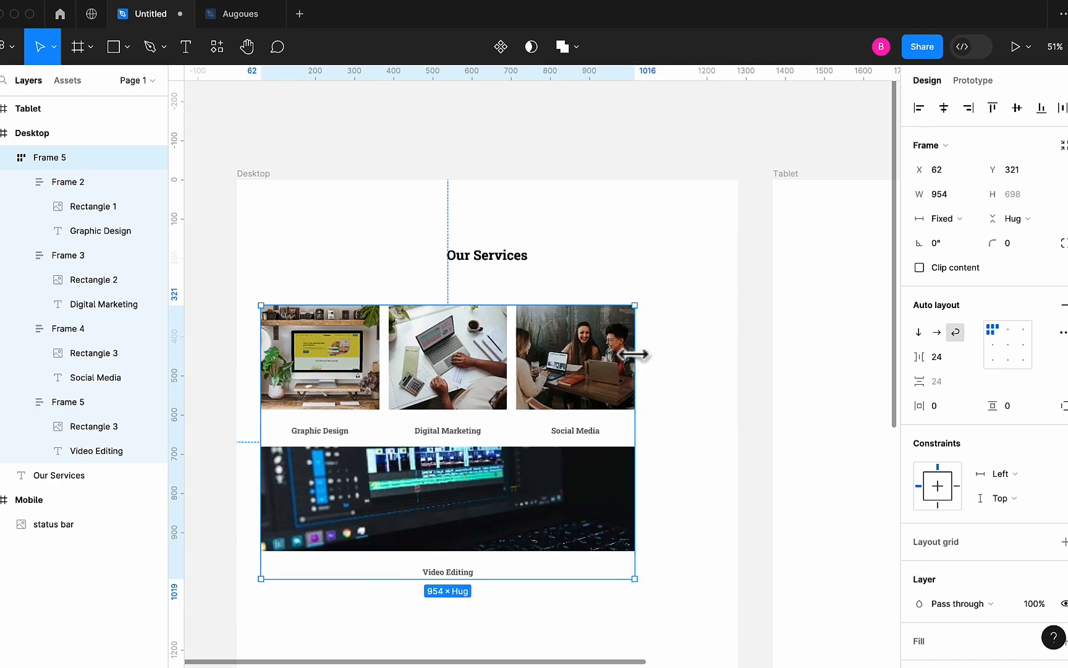
left_click_drag(637, 354, 508, 373)
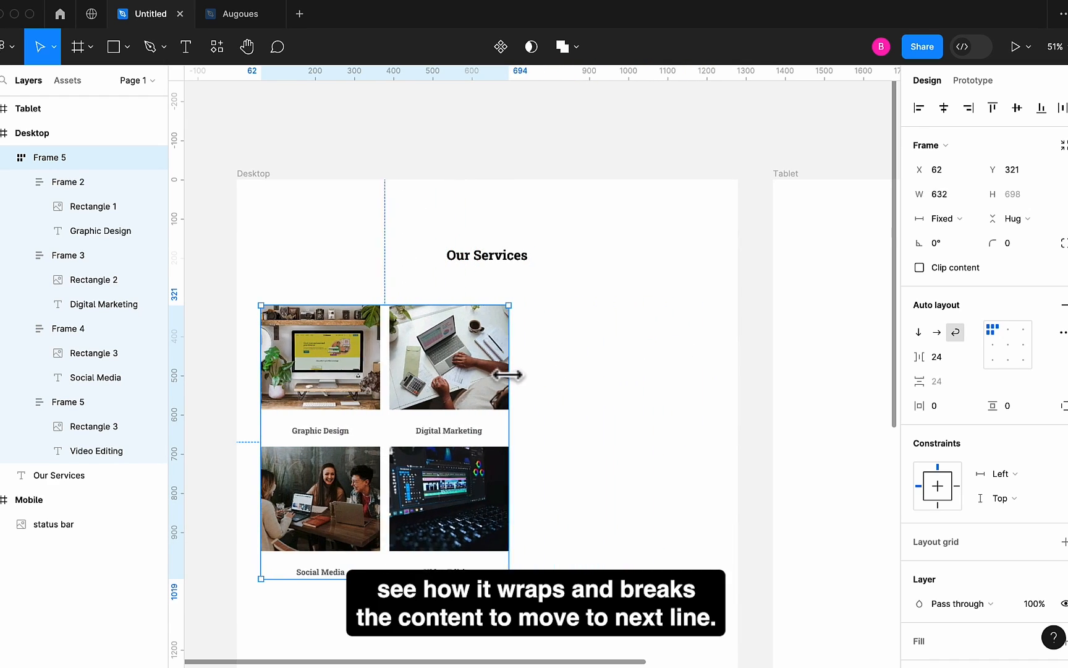
left_click_drag(512, 374, 505, 375)
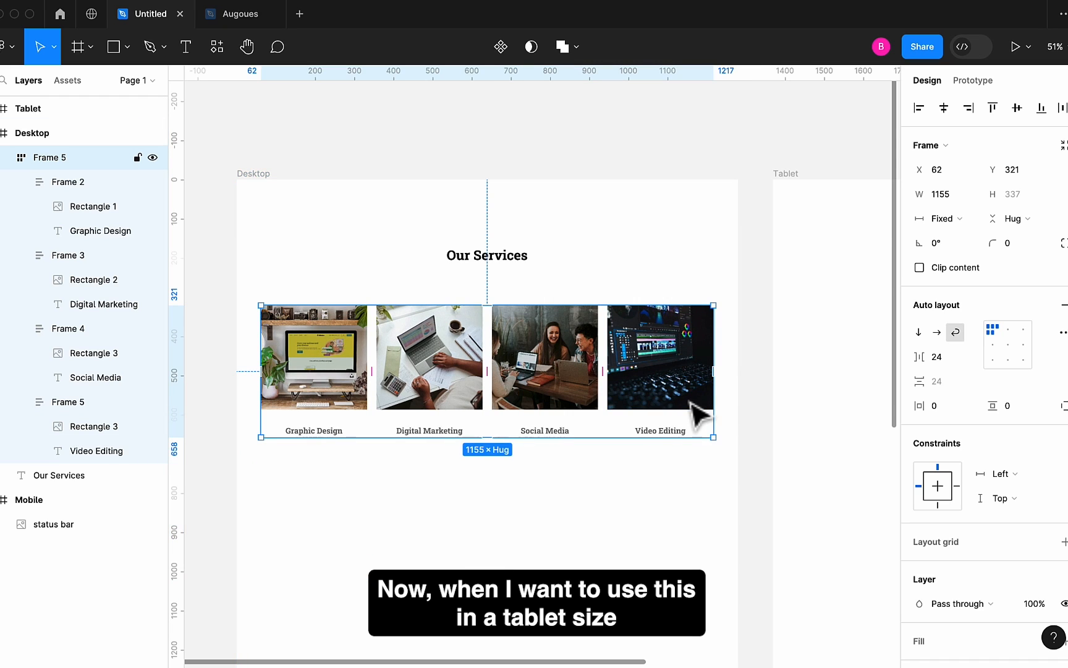
- Remove the 250 minimum and maximum width limits from the four service cards
scroll("down", 3)
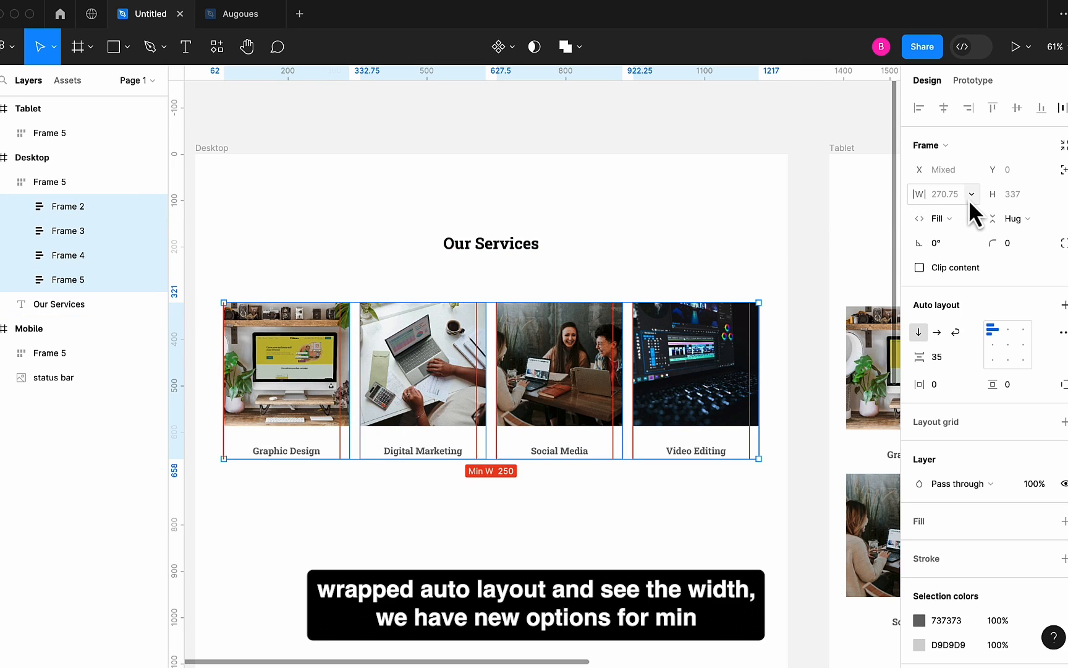
left_click(969, 194)
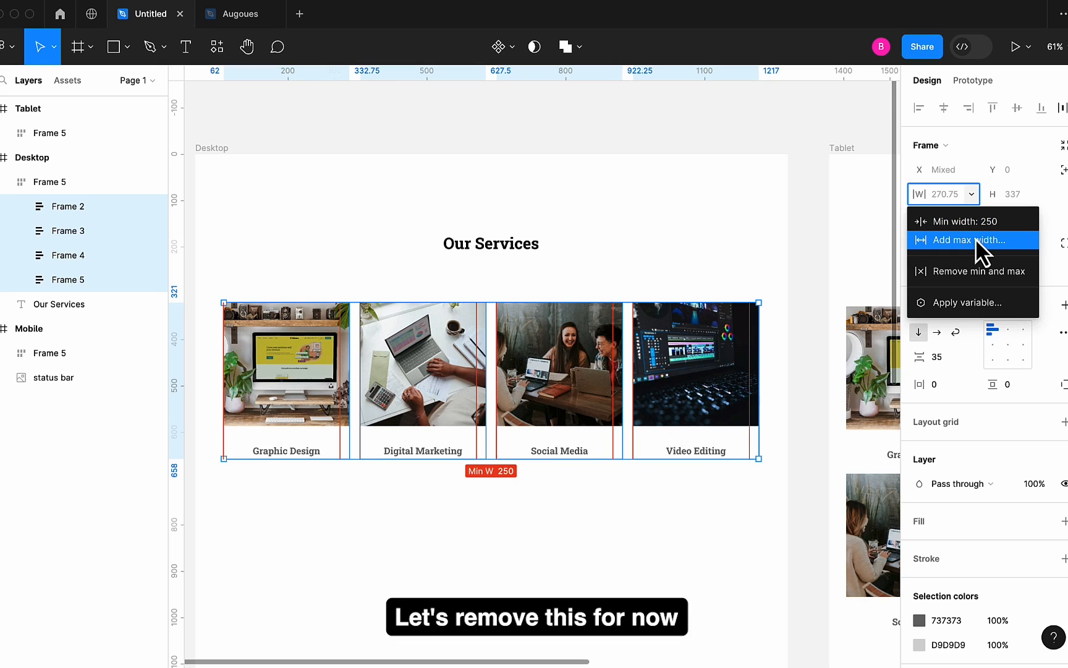
mouse_move(981, 282)
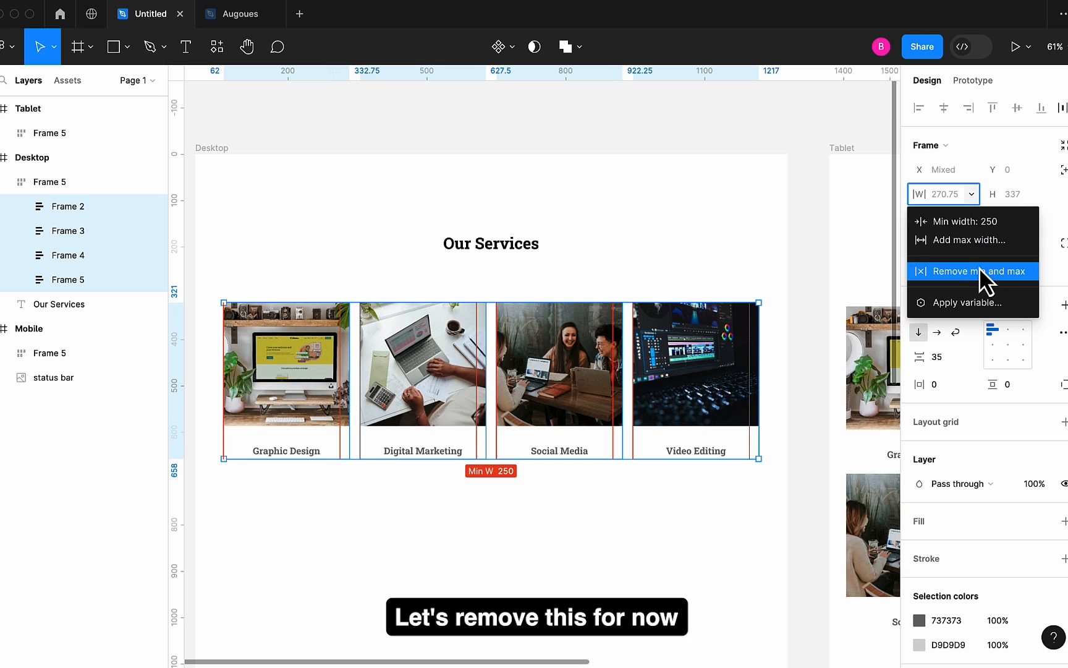
left_click(972, 271)
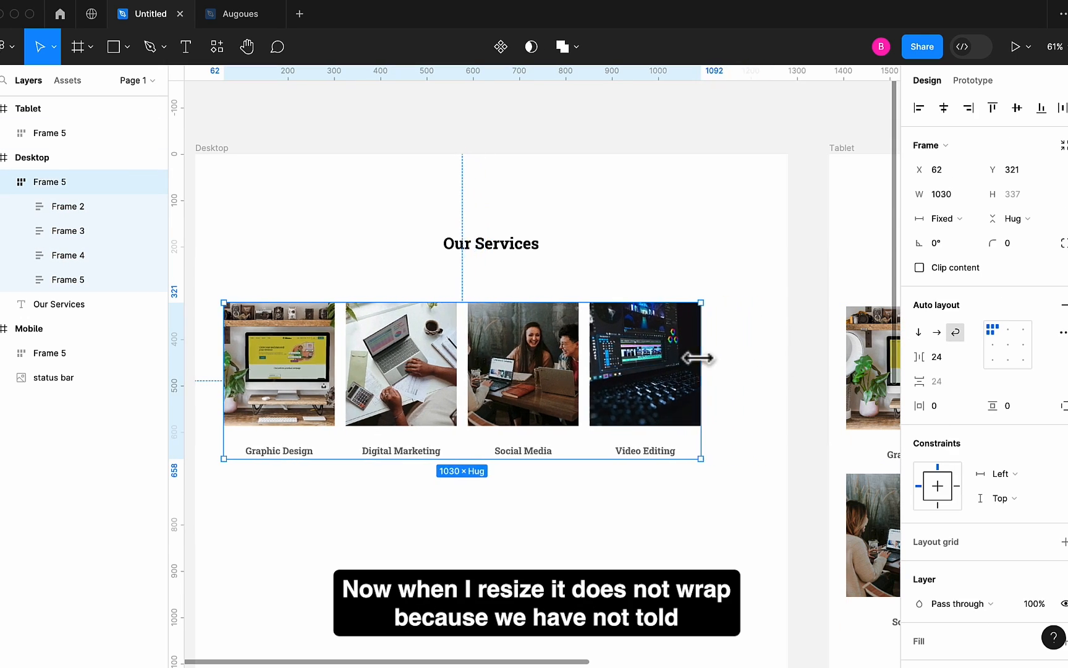
- Squeeze the services frame to about 844 wide so cards shrink without wrapping
left_click_drag(701, 346, 706, 346)
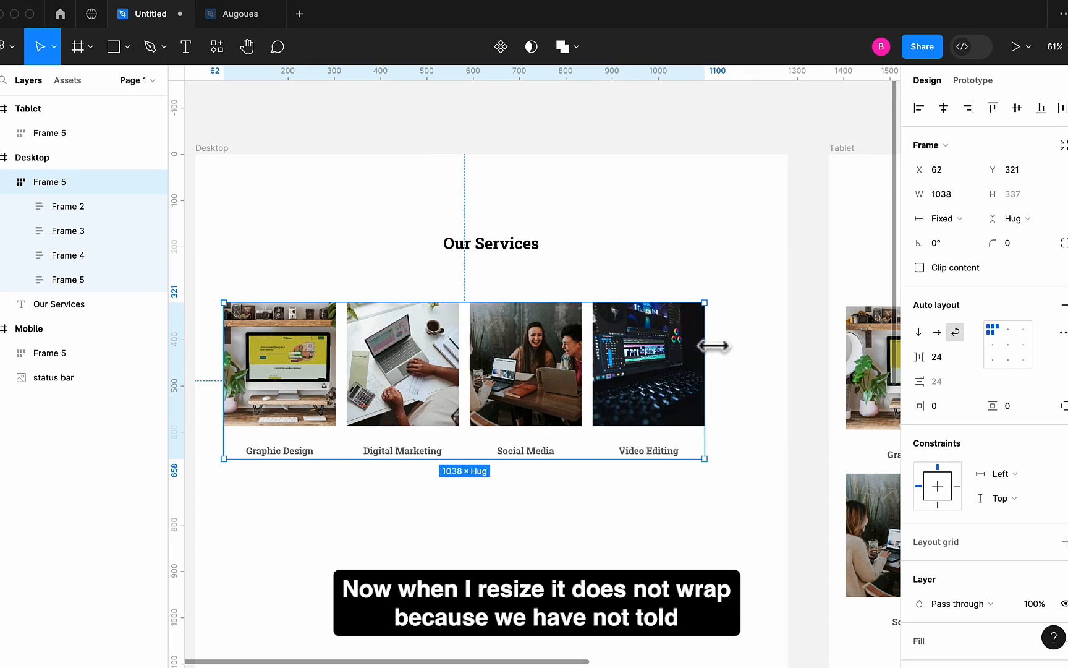
left_click_drag(711, 347, 616, 355)
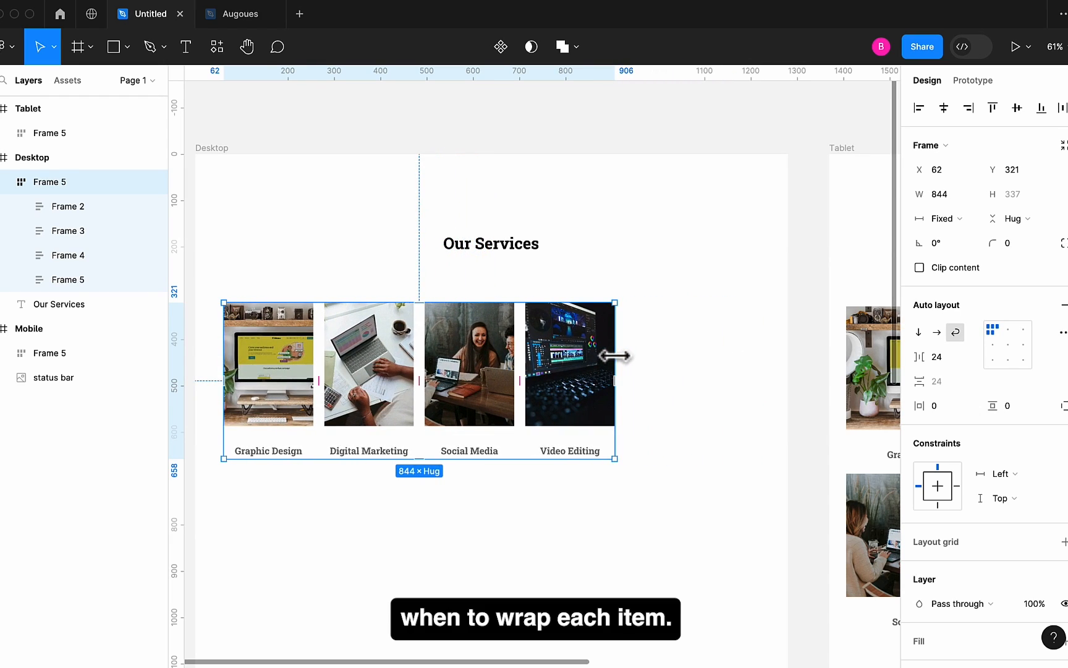
left_click_drag(613, 356, 644, 373)
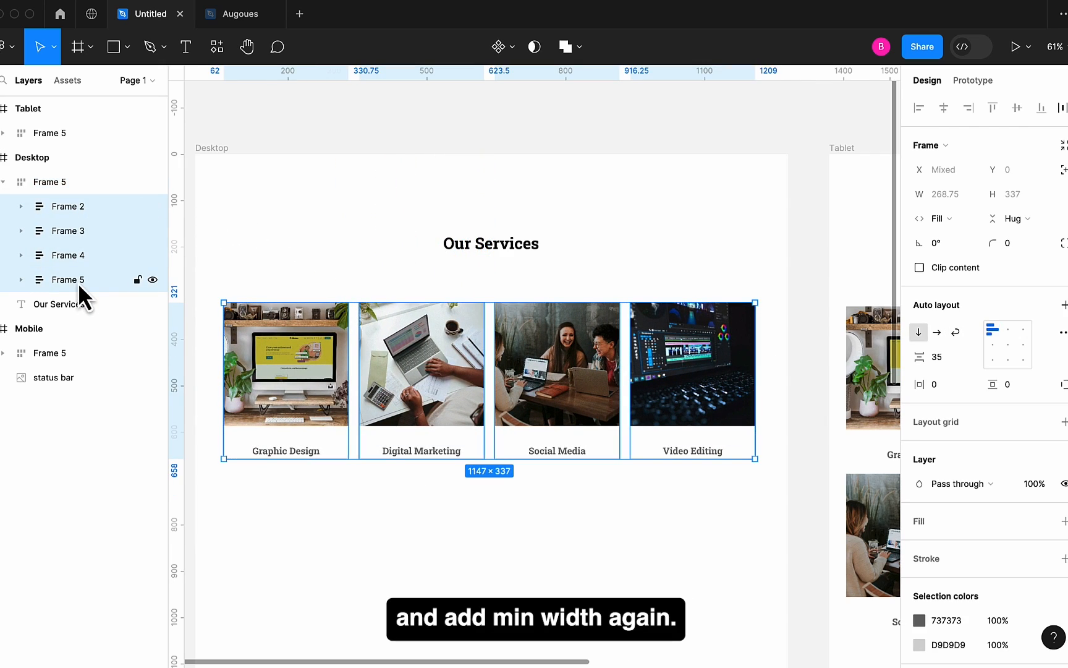
- Add a 200 minimum width to the four service cards
left_click(972, 195)
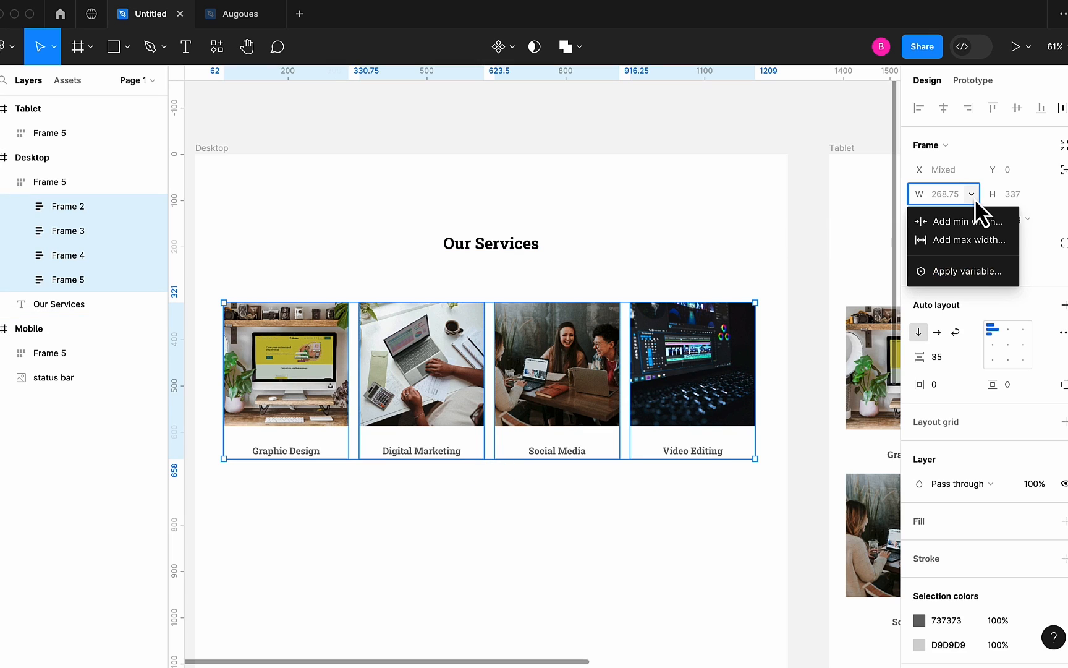
mouse_move(963, 221)
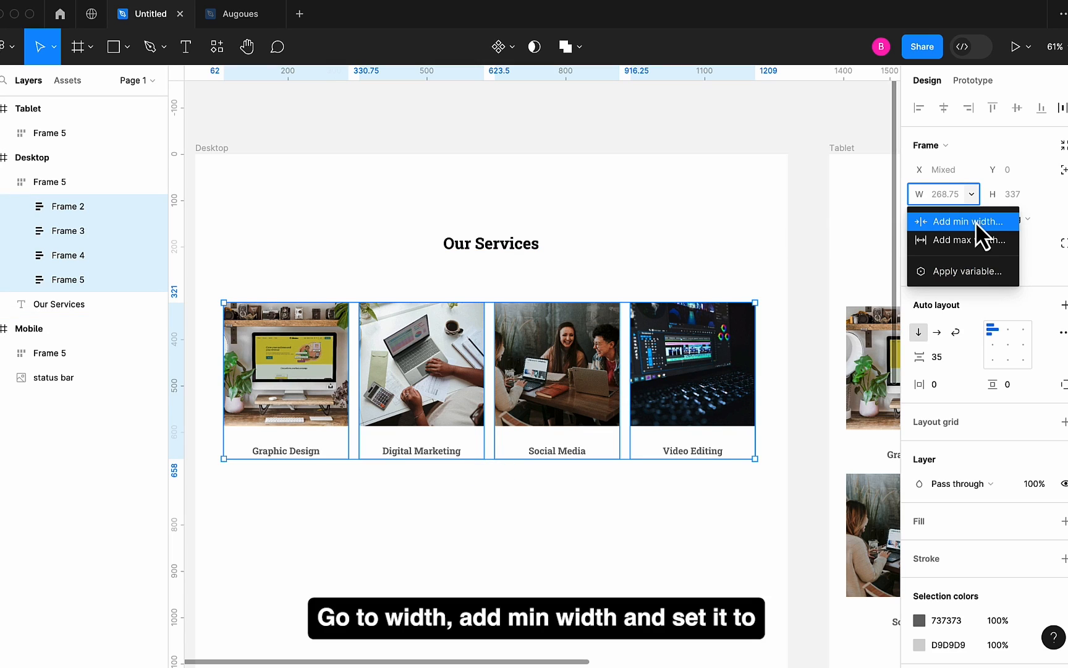
left_click(961, 220)
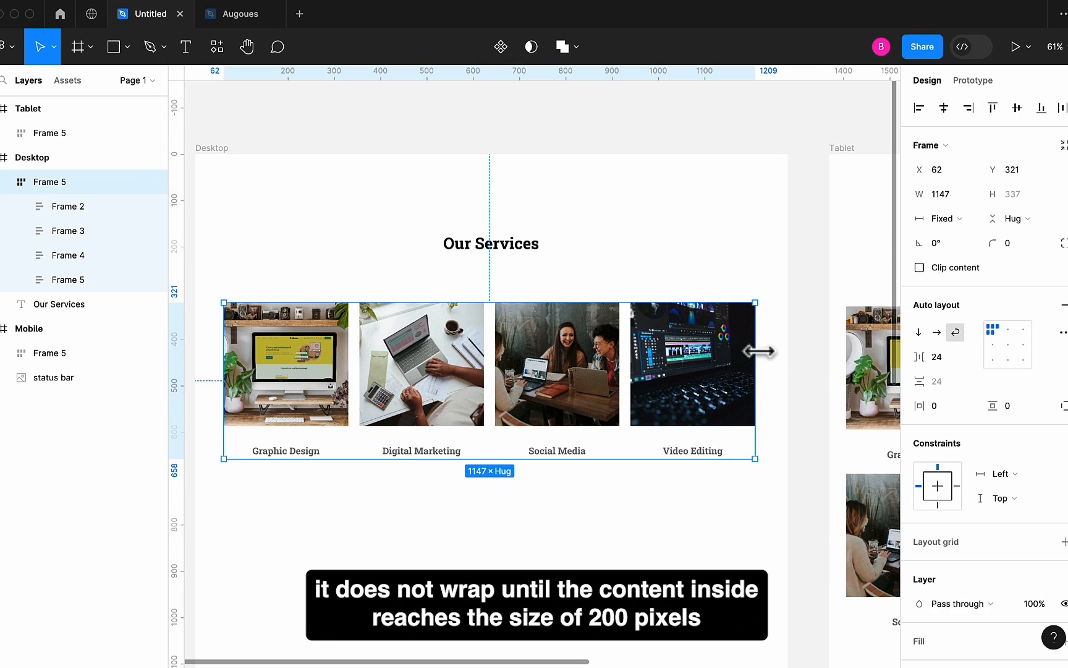
- Narrow the services frame to about 606 wide so cards wrap into a two-by-two grid
left_click_drag(755, 352, 726, 352)
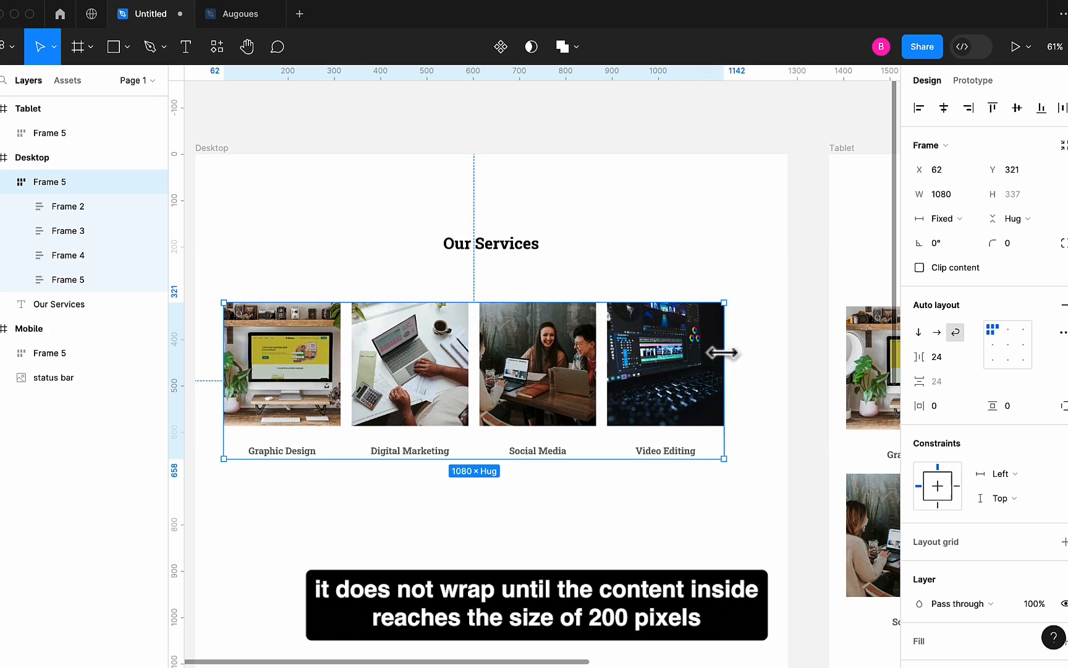
left_click_drag(727, 353, 674, 356)
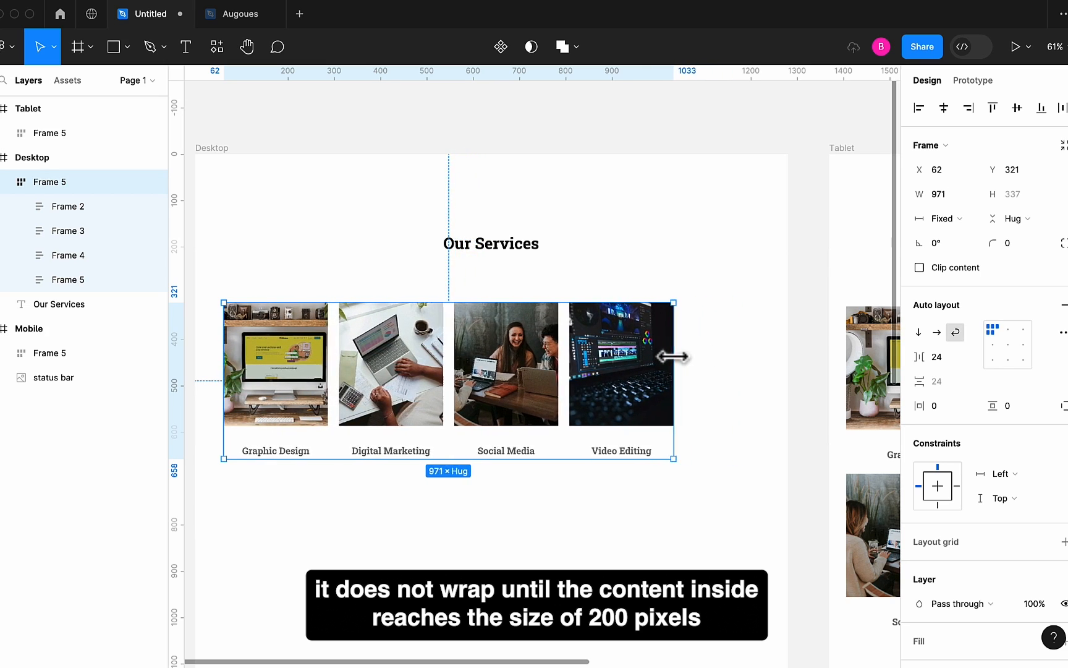
left_click_drag(674, 354, 617, 365)
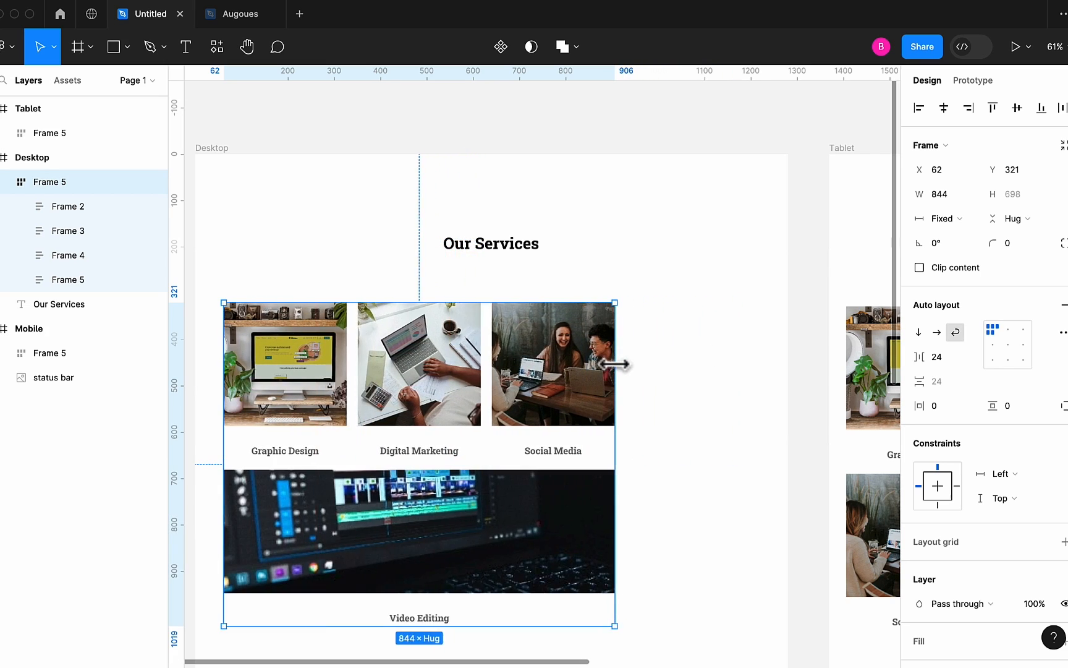
left_click_drag(613, 365, 598, 364)
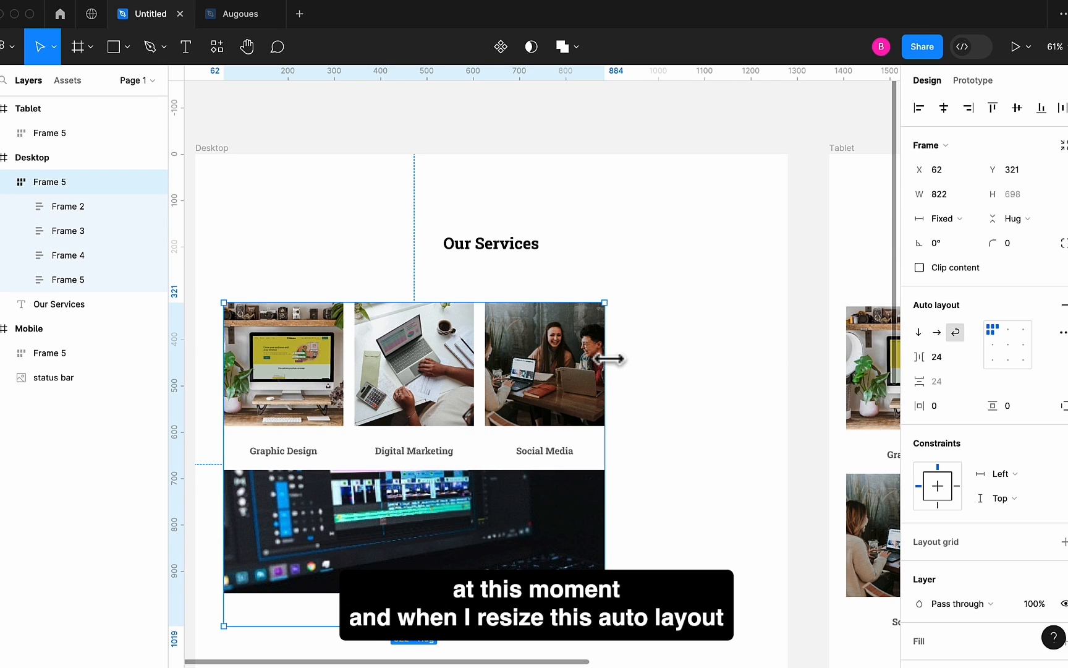
left_click_drag(606, 363, 547, 365)
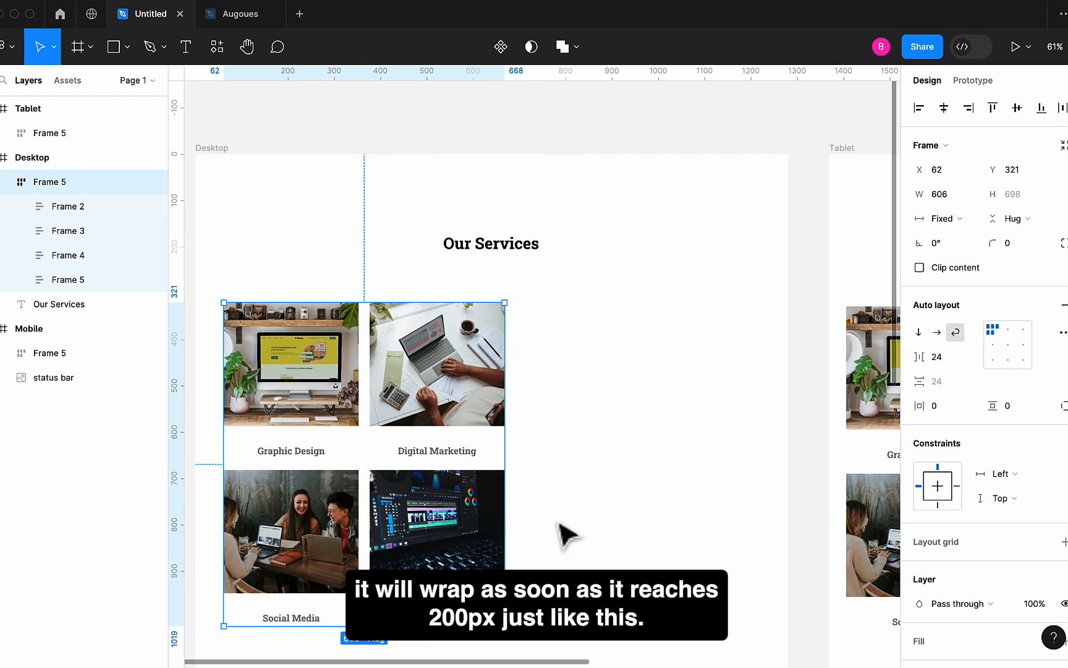
mouse_move(535, 552)
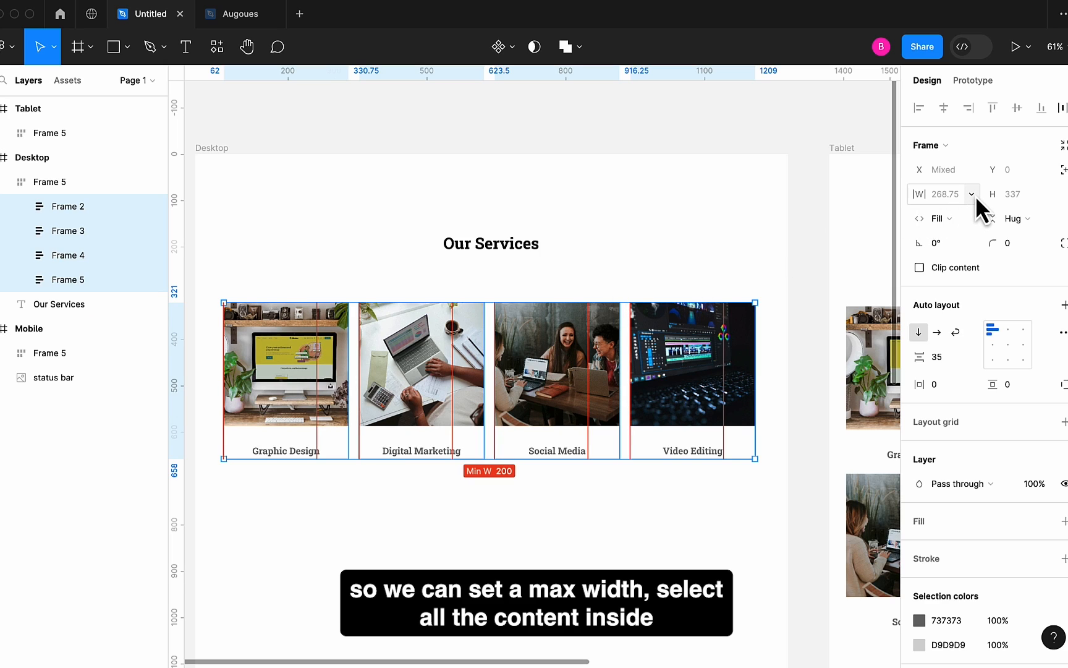
- Set a 250 maximum width on the four service cards
left_click(970, 195)
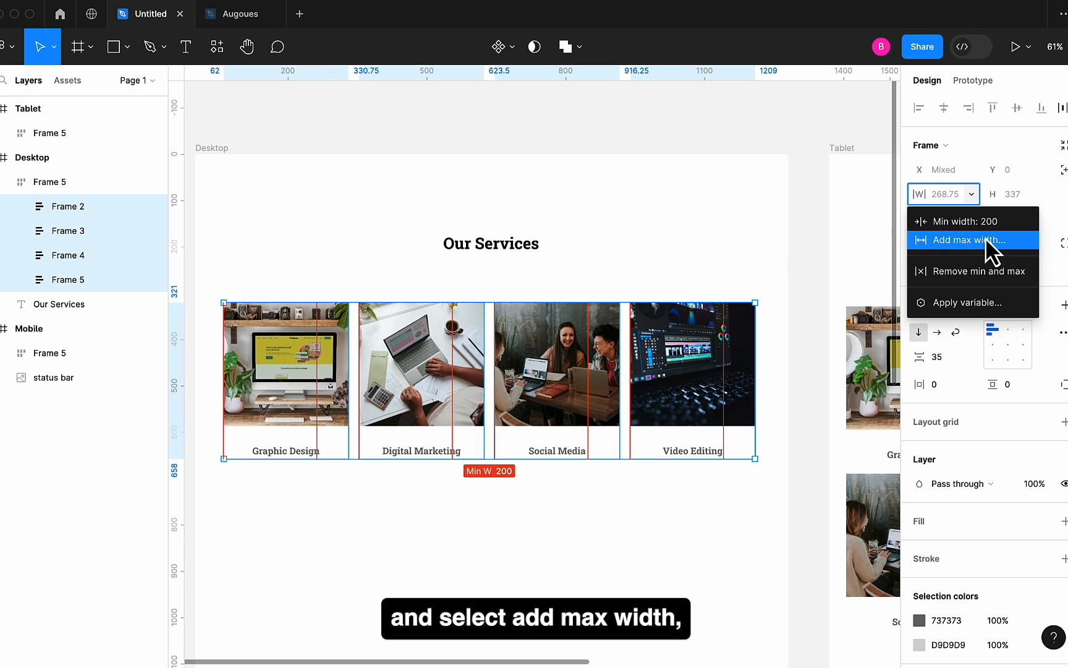
left_click(963, 239)
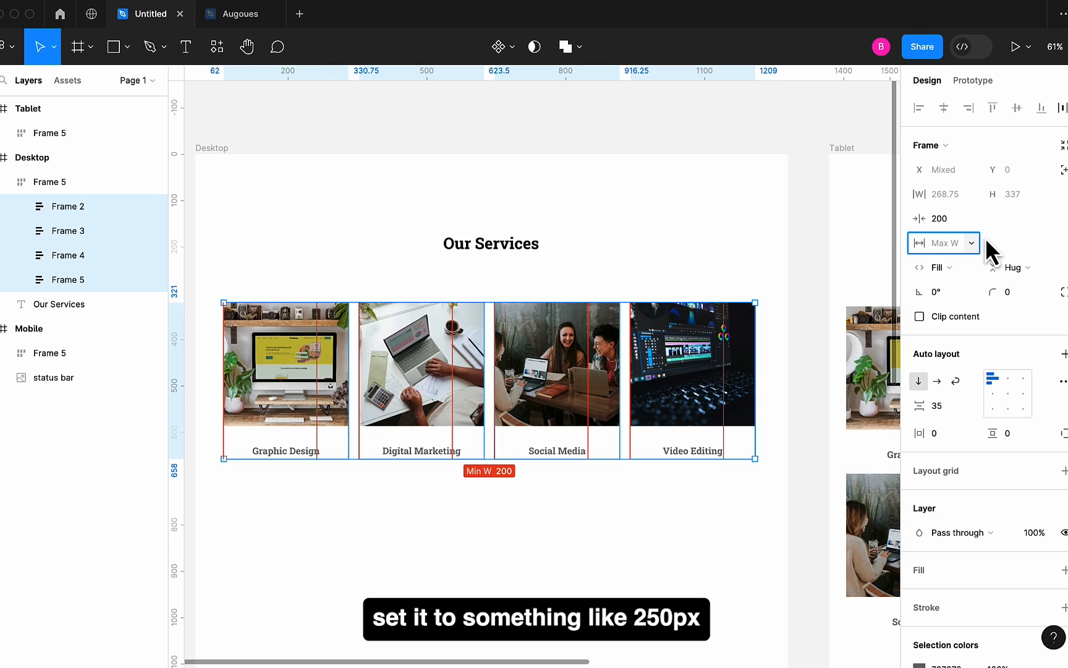
type("250")
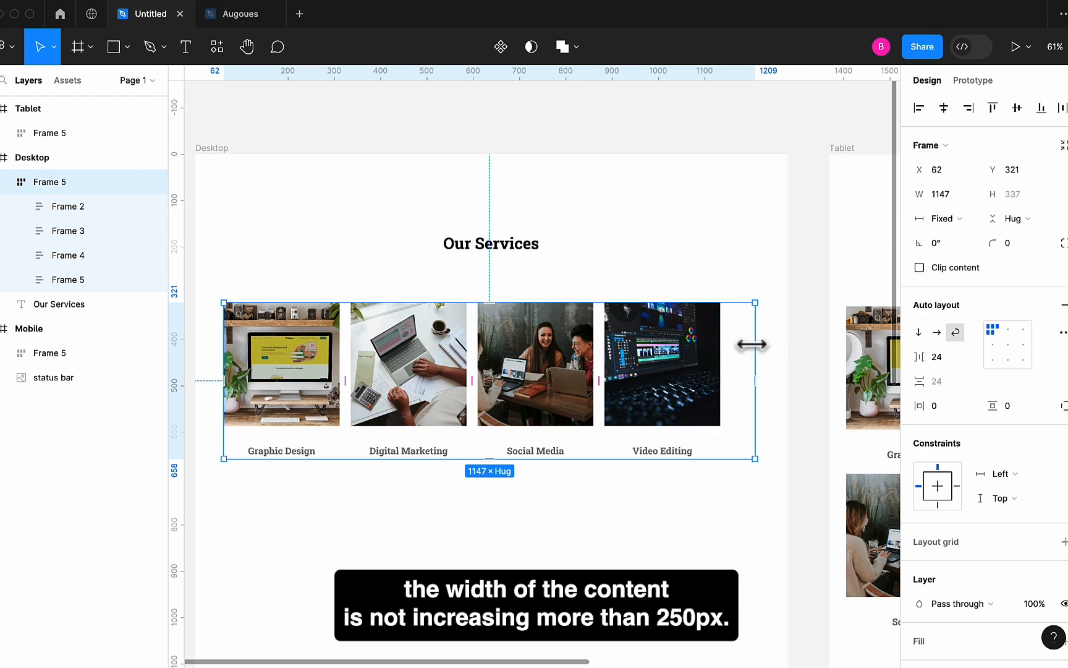
- Widen, then narrow the cards container until Video Editing wraps to a second row
left_click_drag(754, 344, 777, 344)
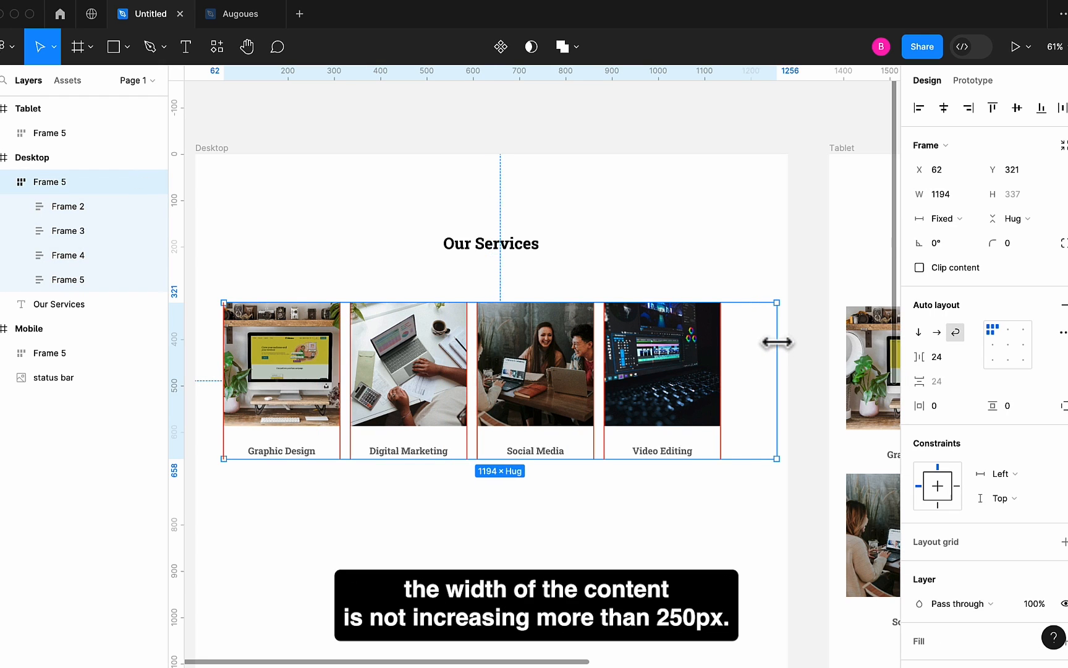
left_click_drag(776, 342, 668, 342)
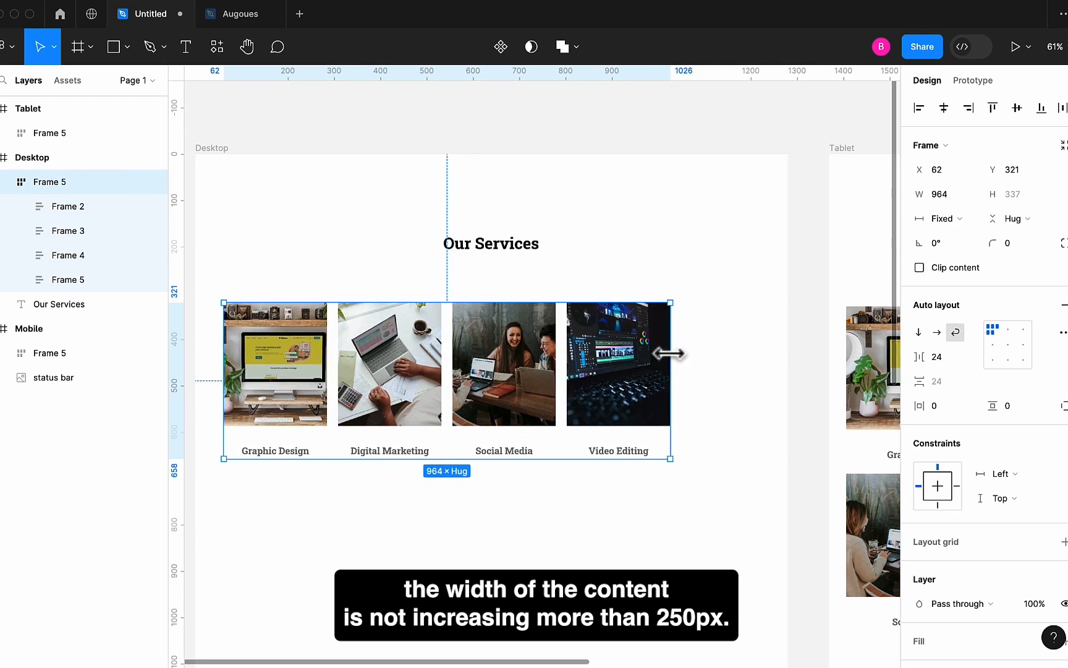
left_click_drag(672, 354, 606, 359)
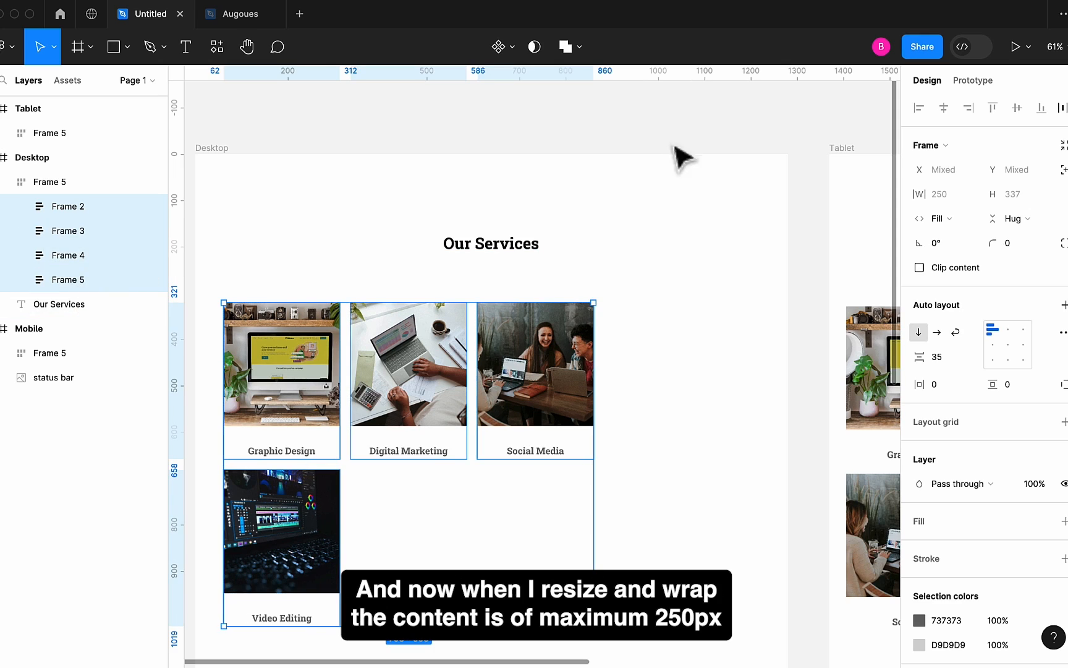
- Remove and re-add the cards' 250 max width, then resize the container to check wrapping
left_click(966, 193)
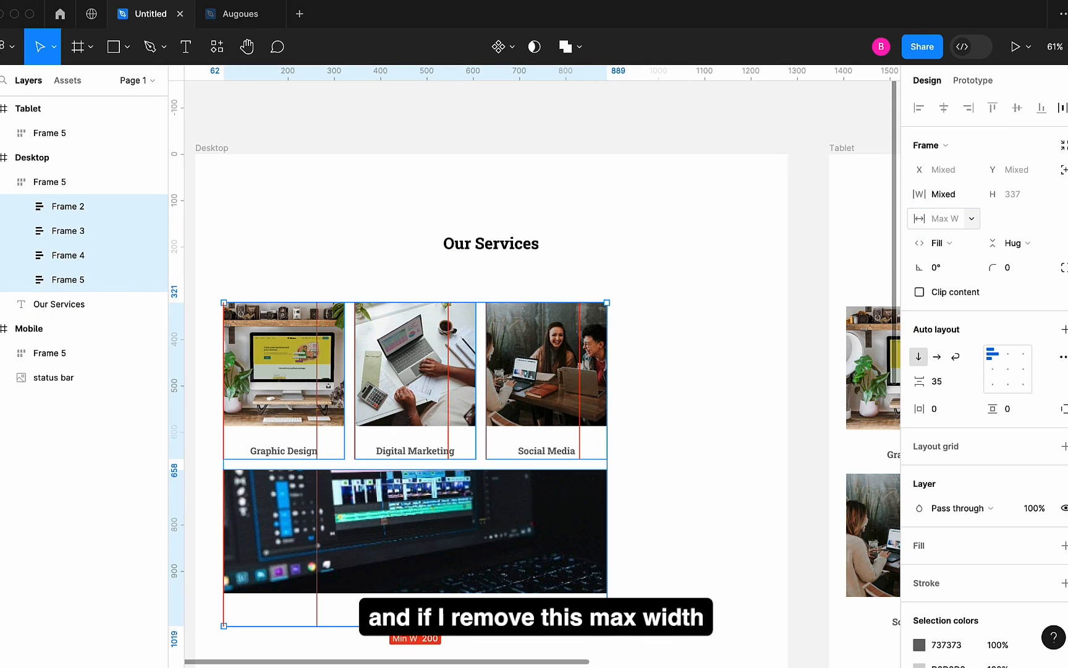
left_click(937, 218)
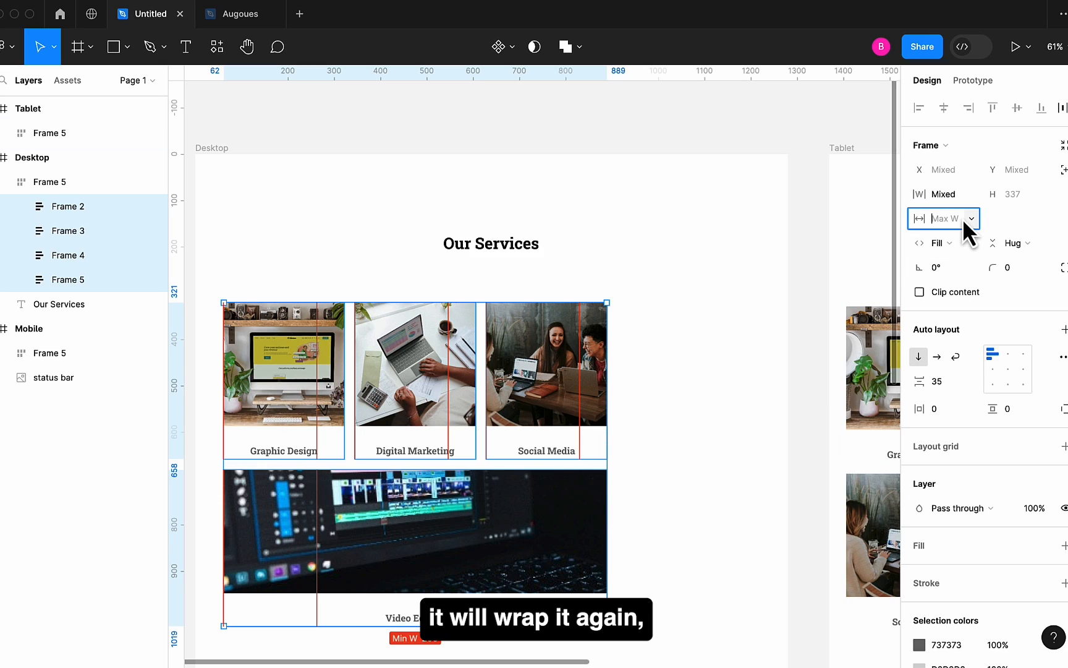
type("250")
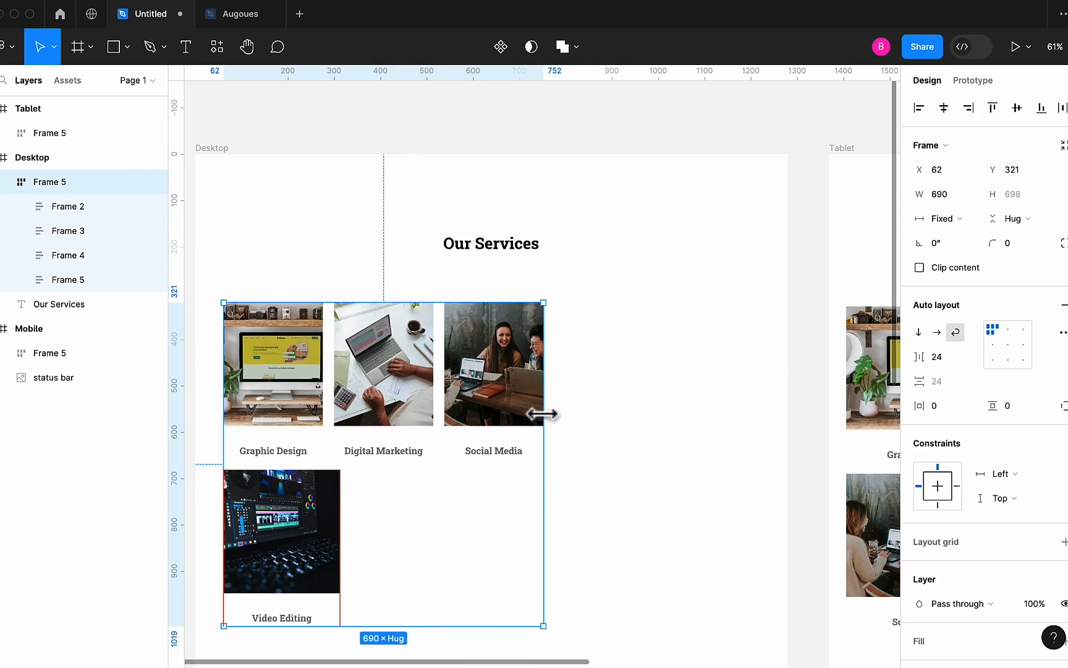
left_click_drag(545, 413, 598, 413)
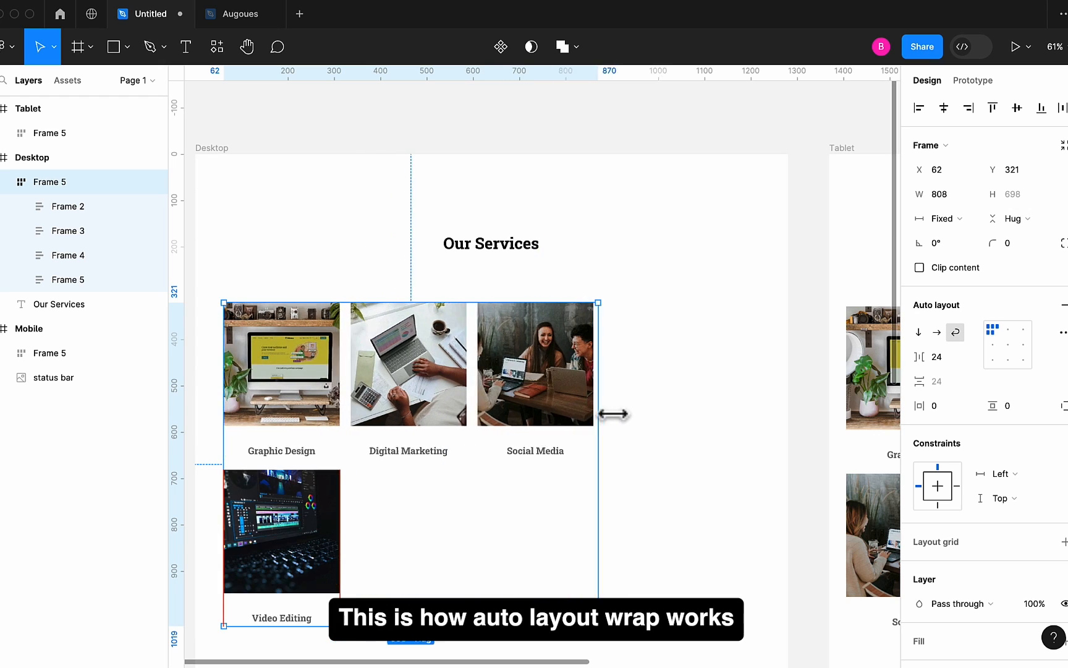
left_click_drag(598, 413, 767, 414)
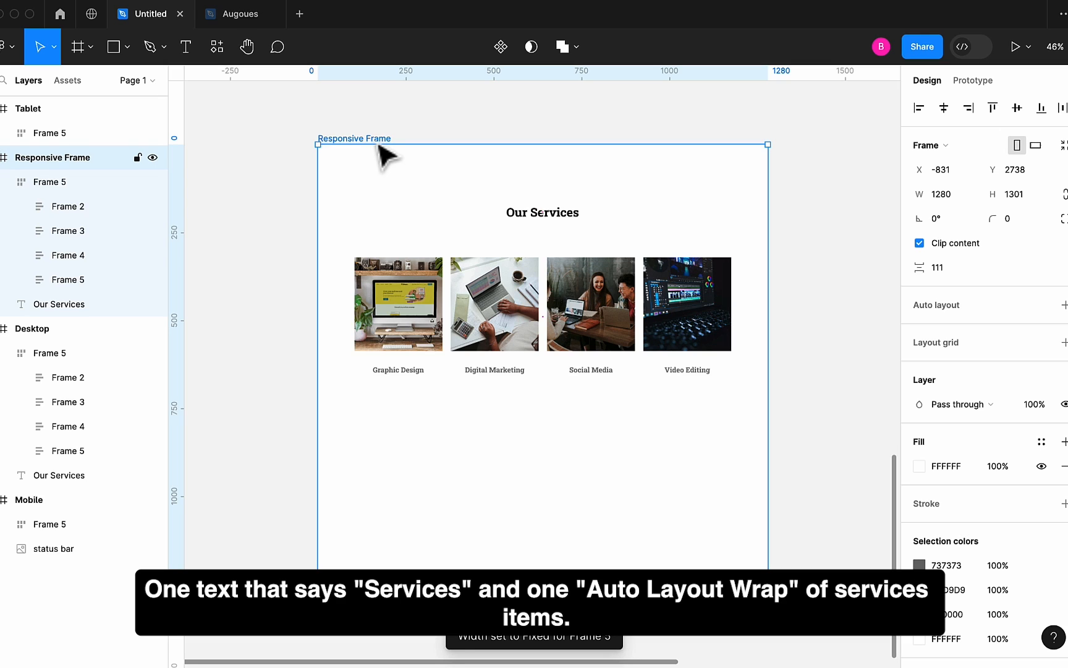
- Apply vertical auto layout to the Responsive Frame, stacking heading above cards
left_click(48, 182)
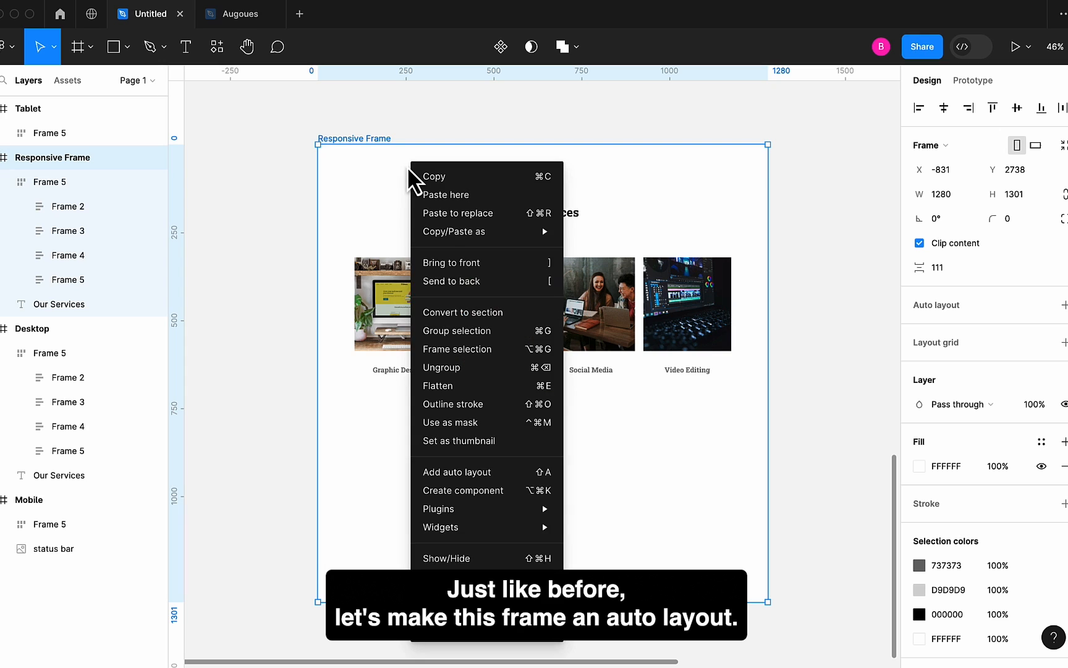
mouse_move(463, 472)
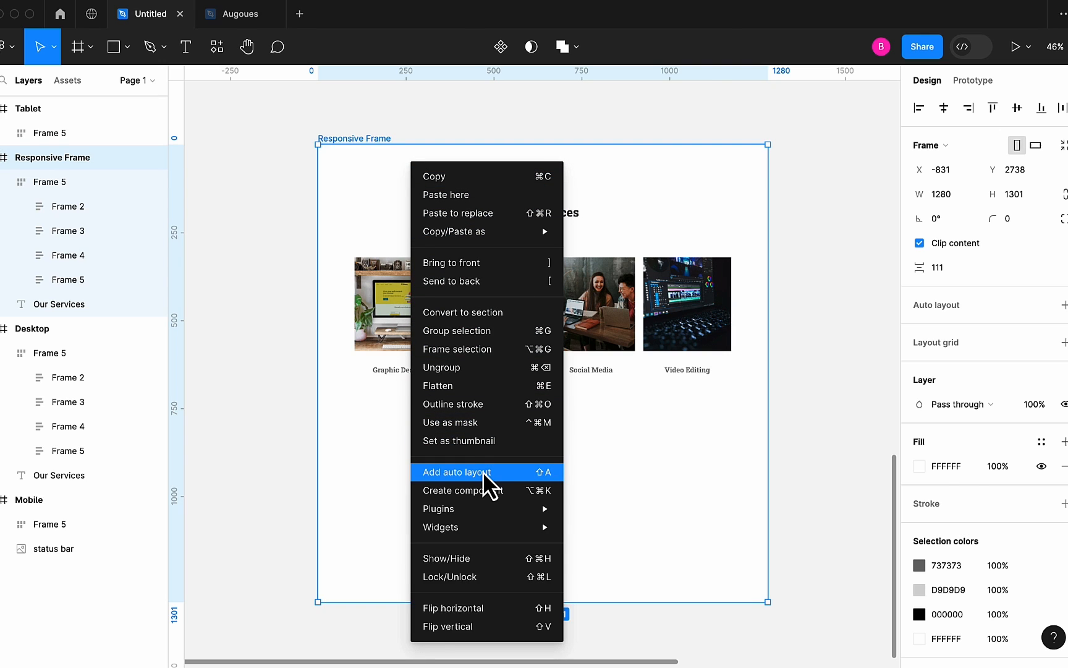
left_click(461, 473)
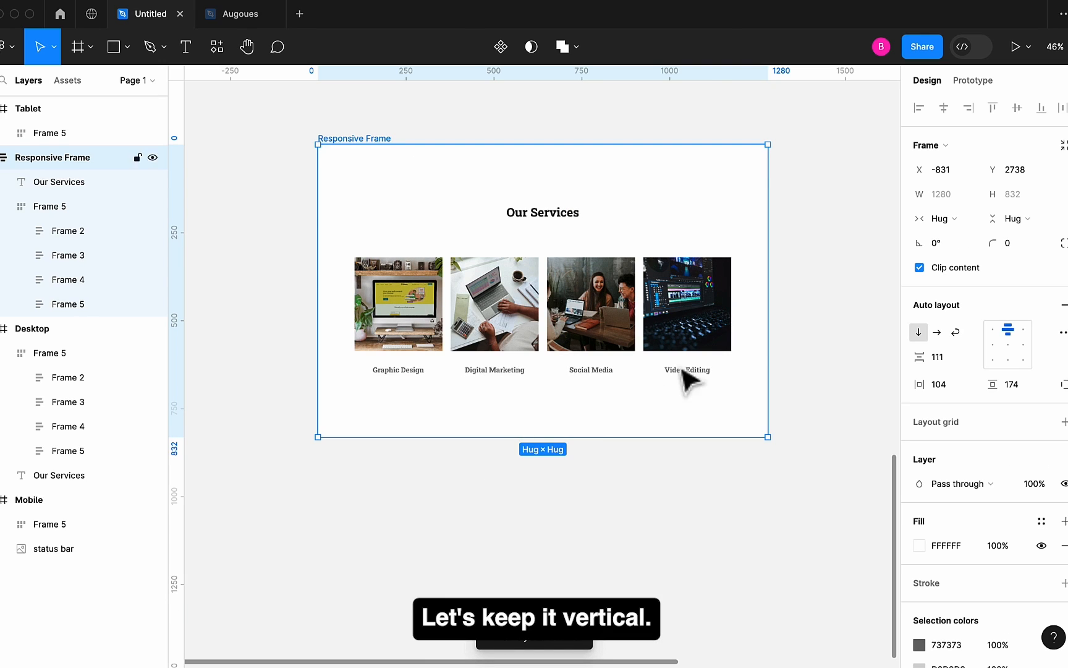
left_click(542, 212)
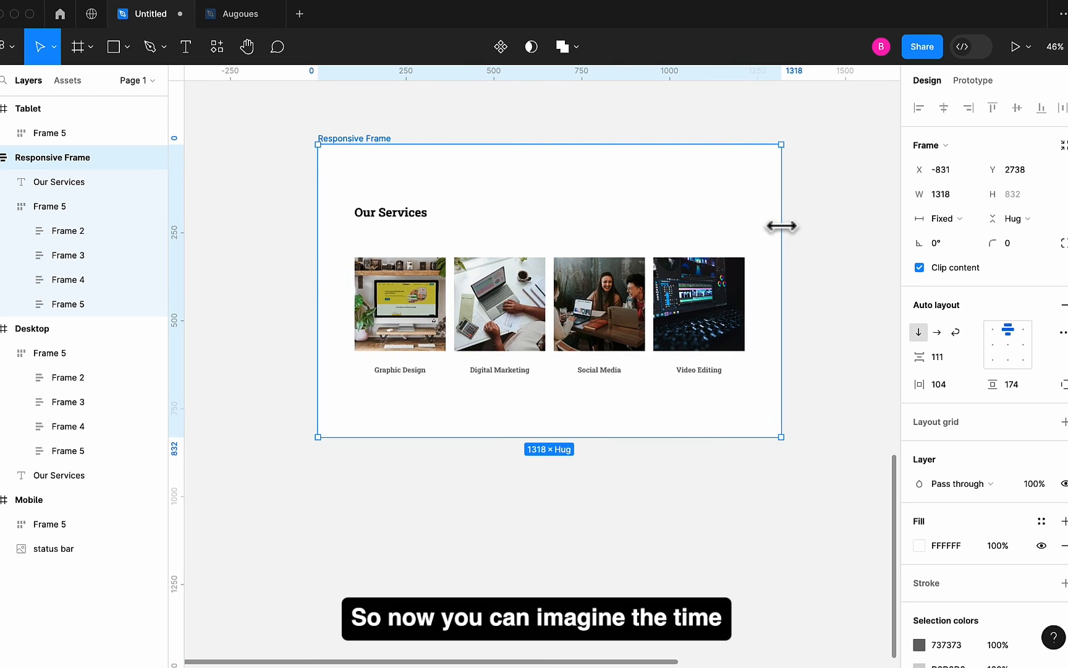
- Center the Our Services heading and drag the Responsive Frame out to about 1965 wide
left_click(390, 212)
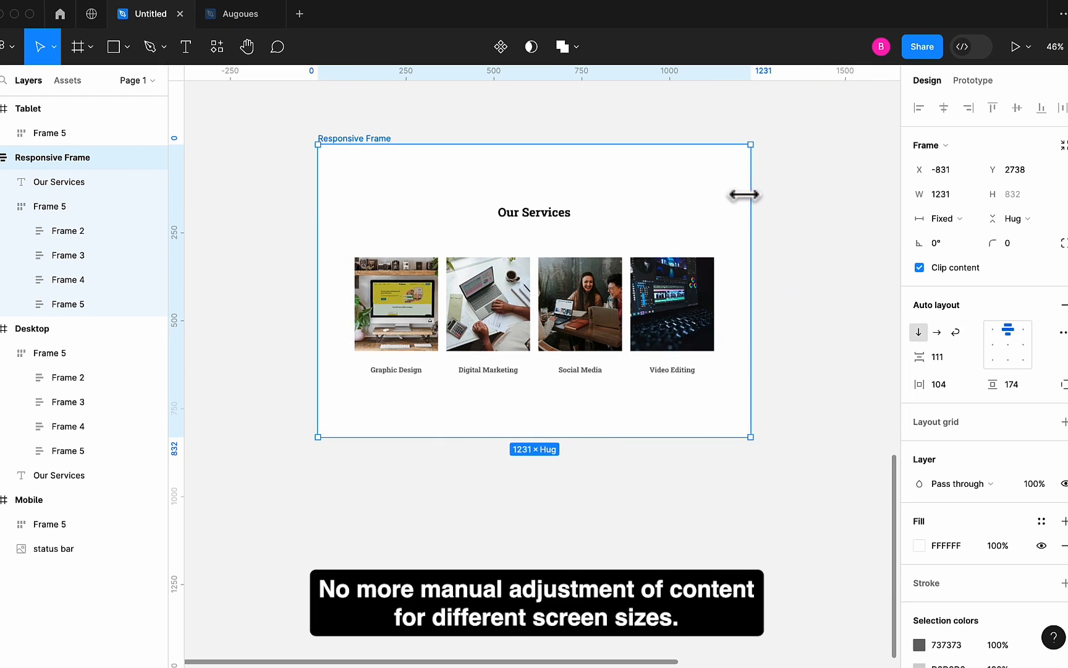
left_click_drag(748, 194, 824, 215)
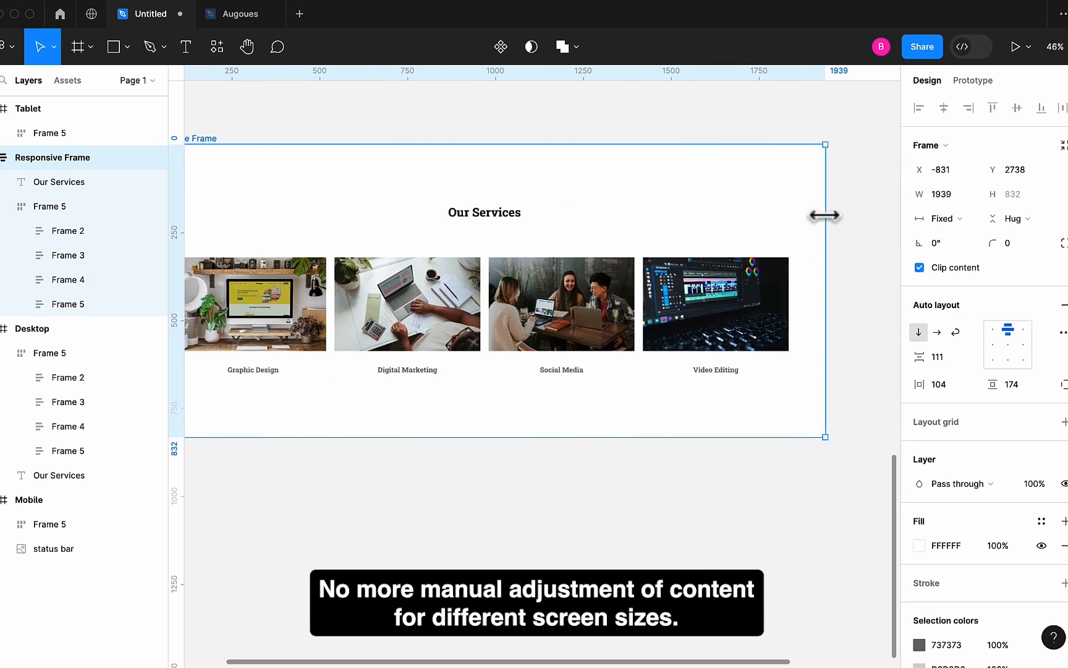
left_click_drag(824, 218, 835, 246)
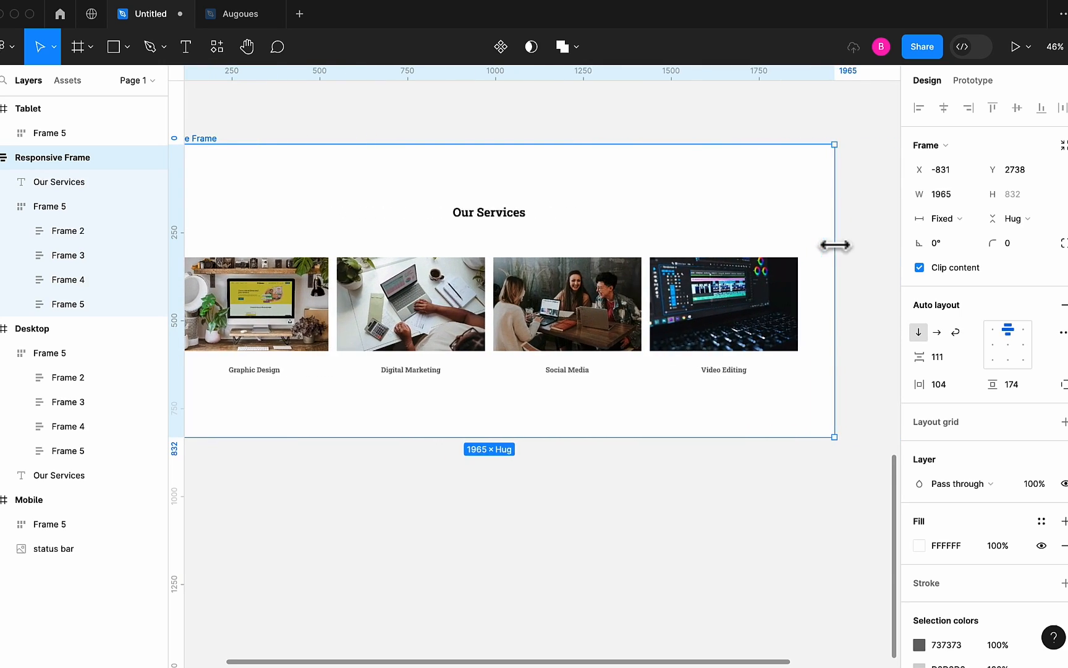